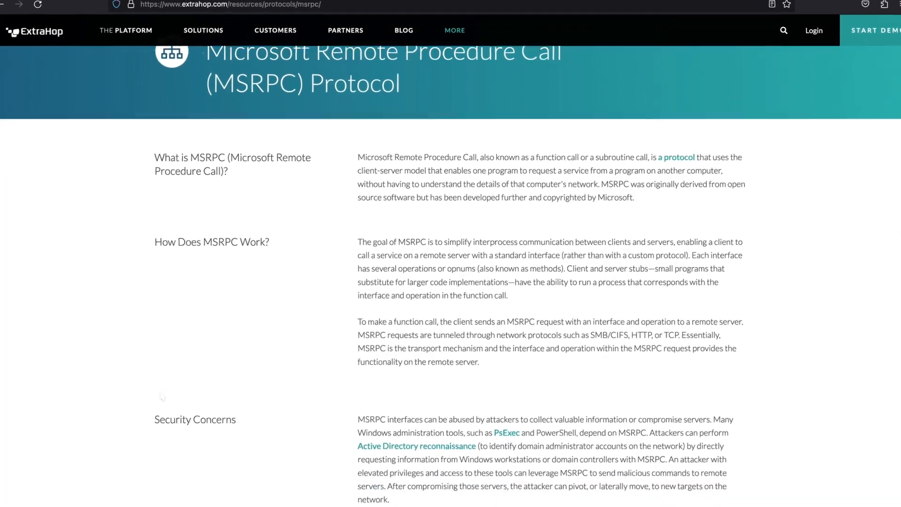
- Scroll down the ExtraHop MSRPC protocol reference article
scroll(down, 3)
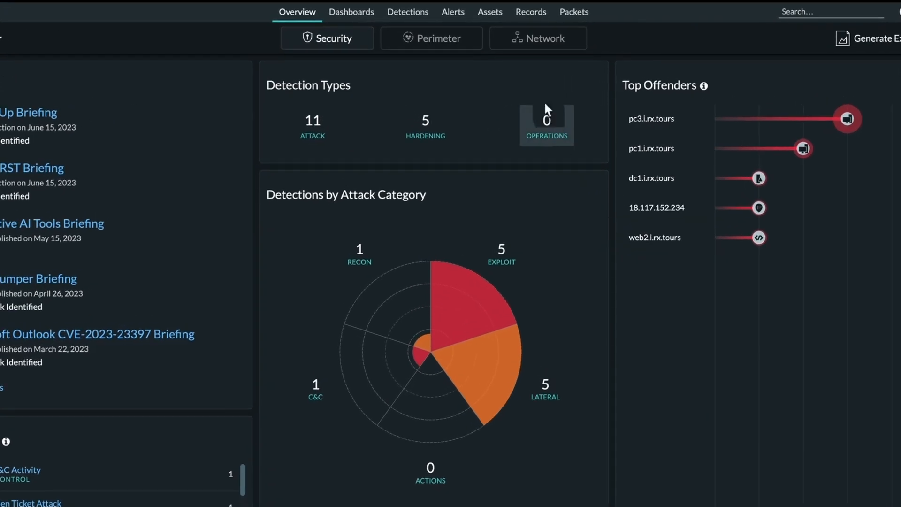
- Go to the Records page from the top navigation bar
click(530, 11)
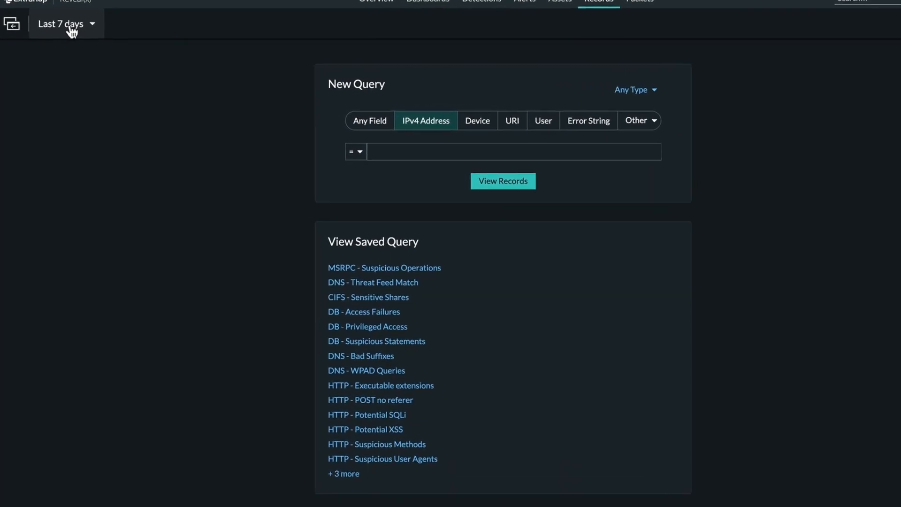
- Query MSRPC Request records with Operation ≈ createservicew
click(631, 90)
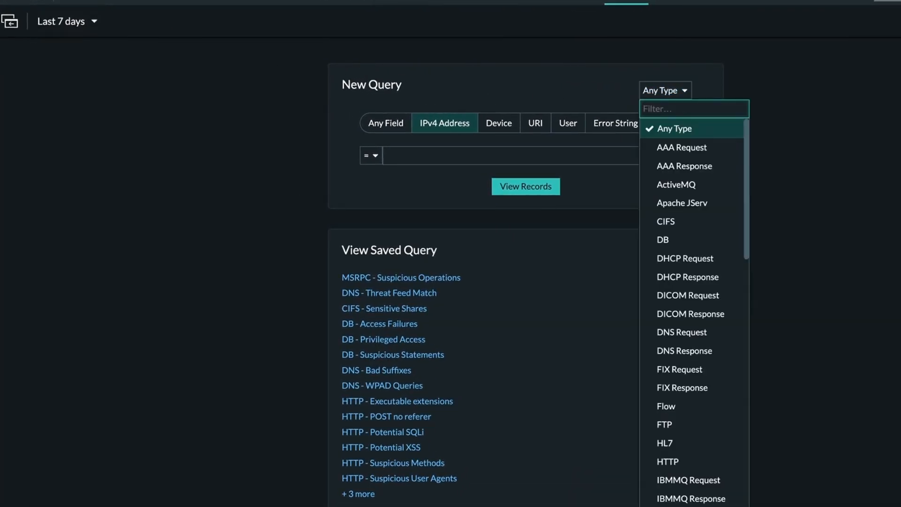
text(ms)
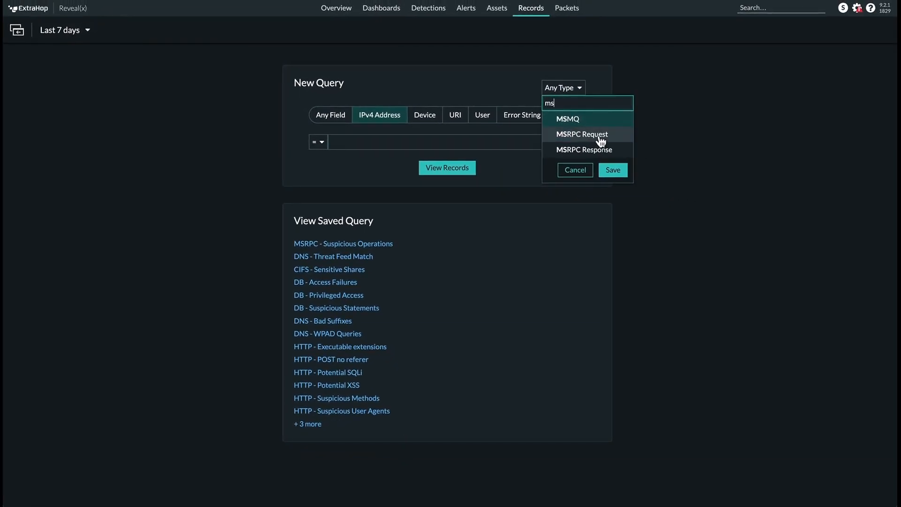
click(581, 134)
text(createser)
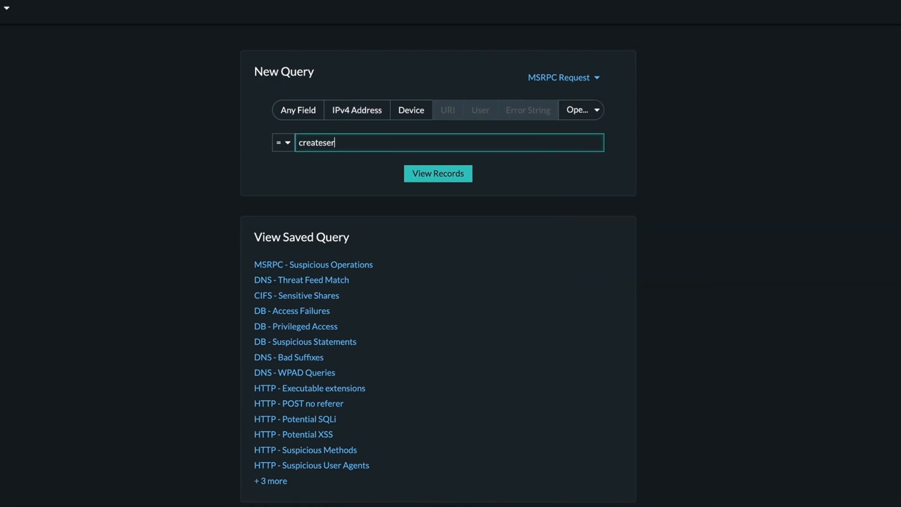
click(284, 143)
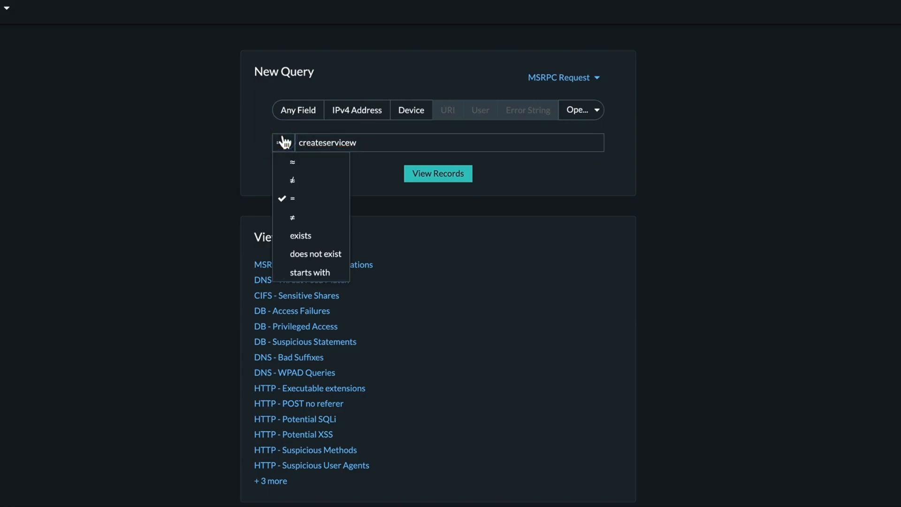
click(438, 173)
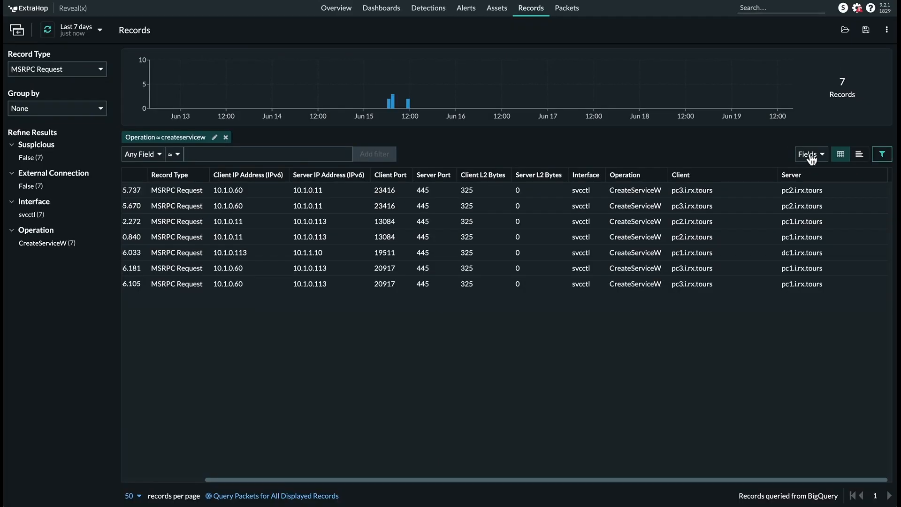
- Add the Flow column to the CreateServiceW records table
click(811, 154)
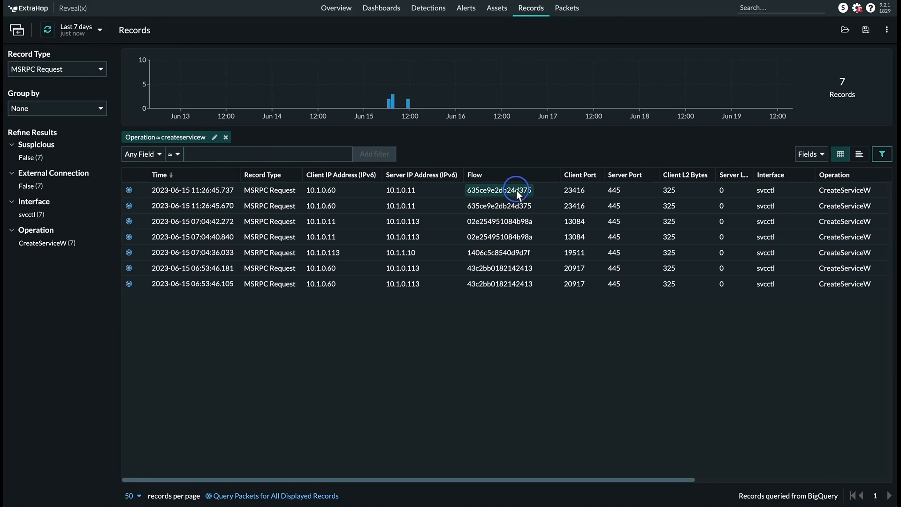
- Filter to flow 635ce9e2db24d375 and drop the createservicew operation filter
click(500, 189)
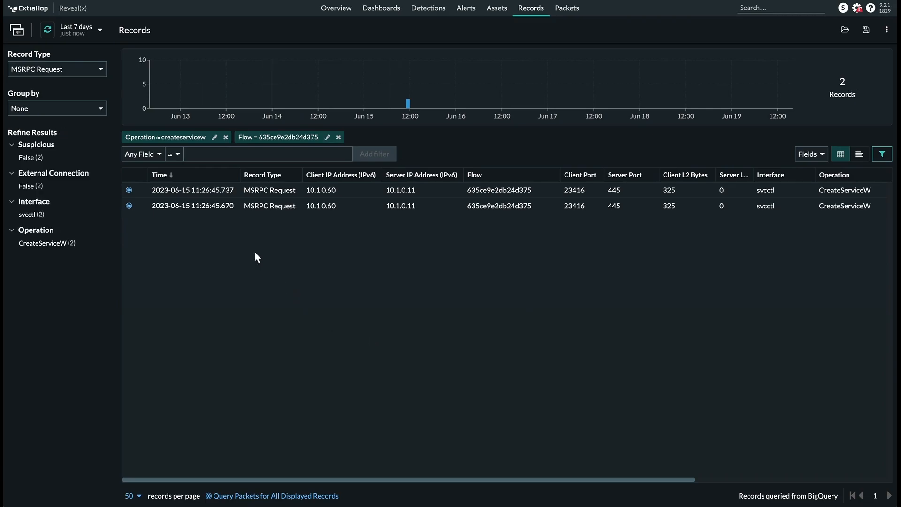
click(226, 136)
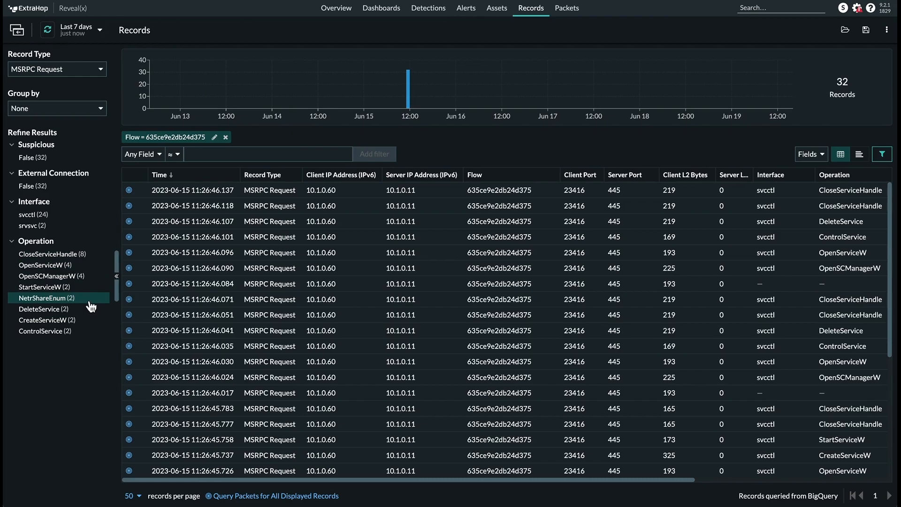
mouse_move(239, 315)
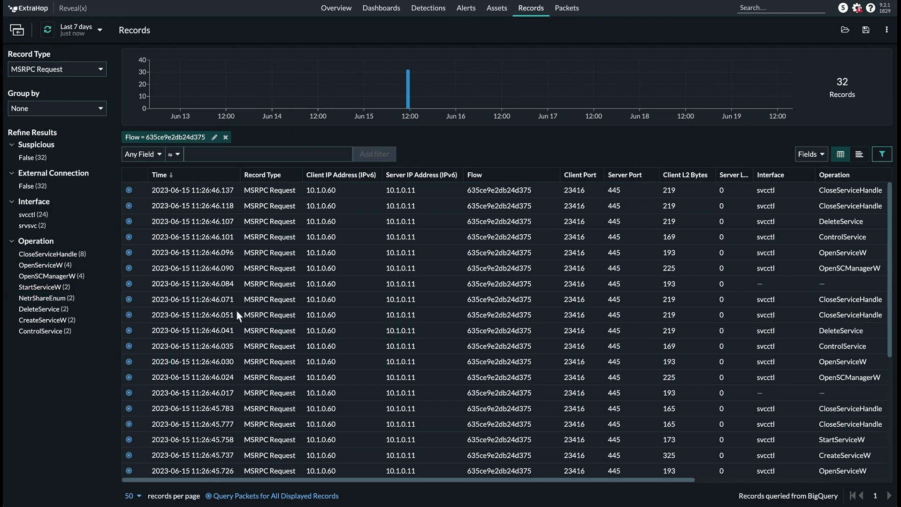
mouse_move(367, 276)
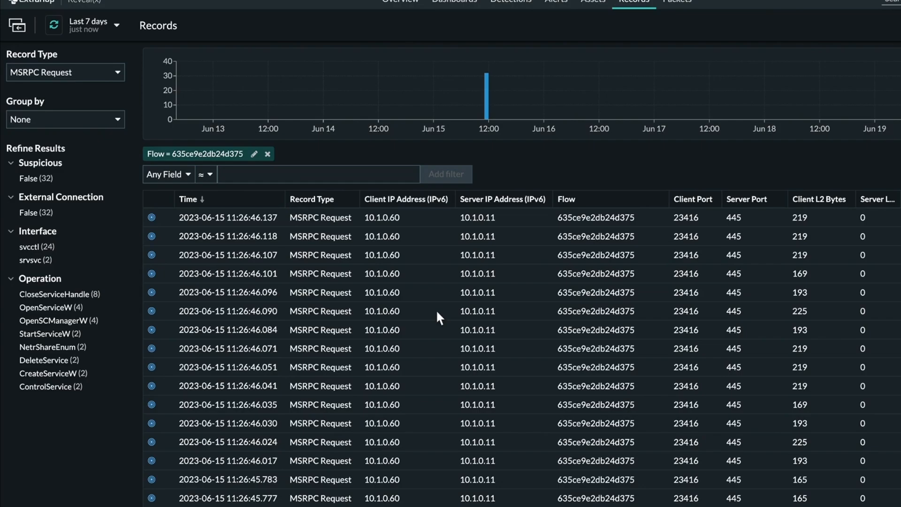
- Set the record type to Any Type for flow 635ce9e2db24d375
click(64, 72)
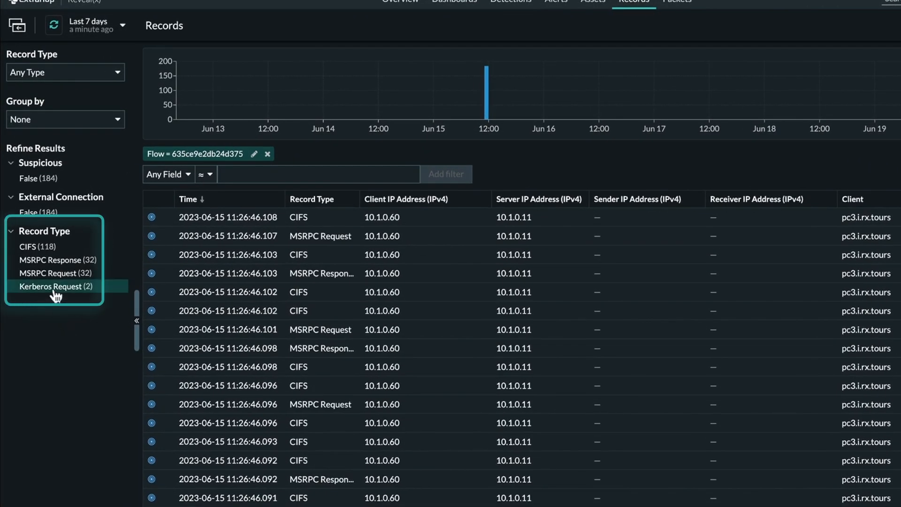
mouse_move(52, 259)
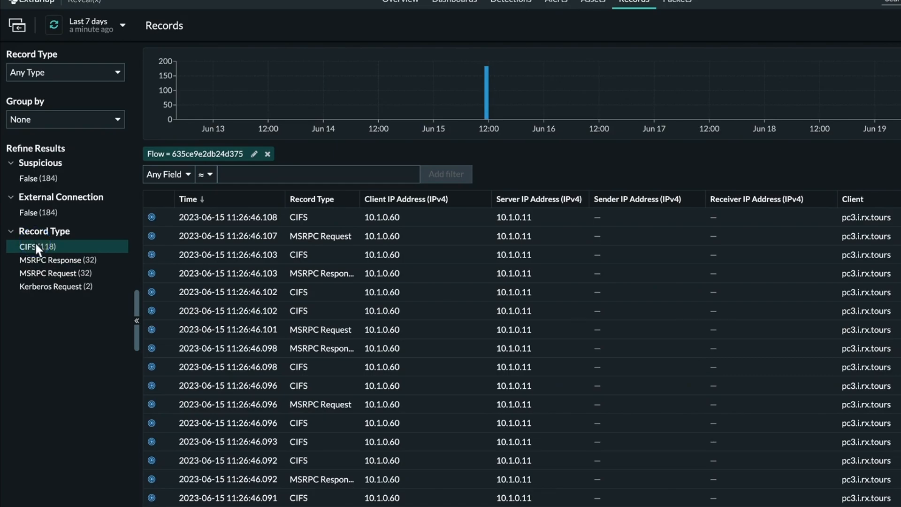
- Narrow to CIFS records and view the Share, Resource and User columns
click(31, 246)
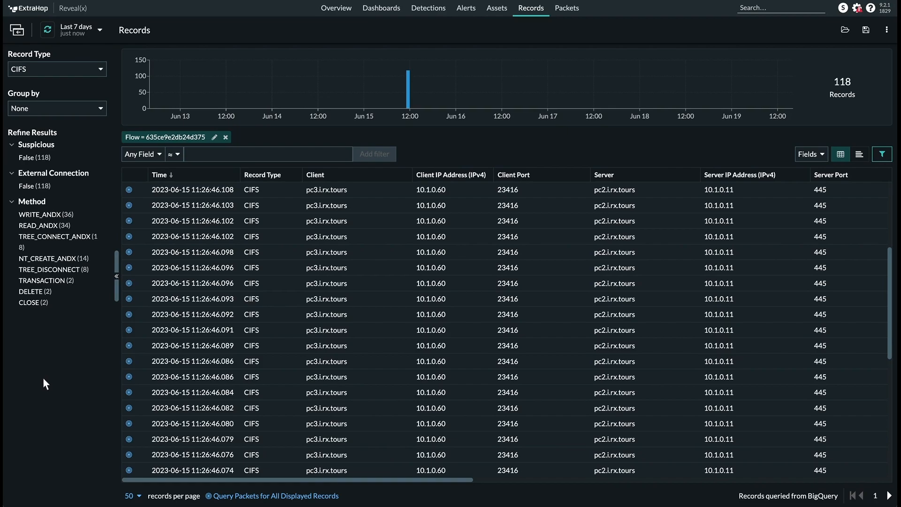
mouse_move(466, 355)
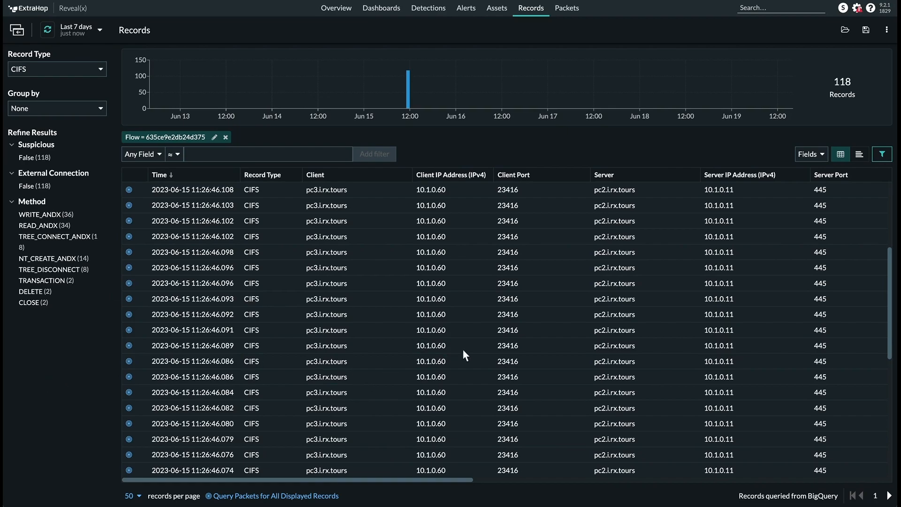
scroll(right, 3)
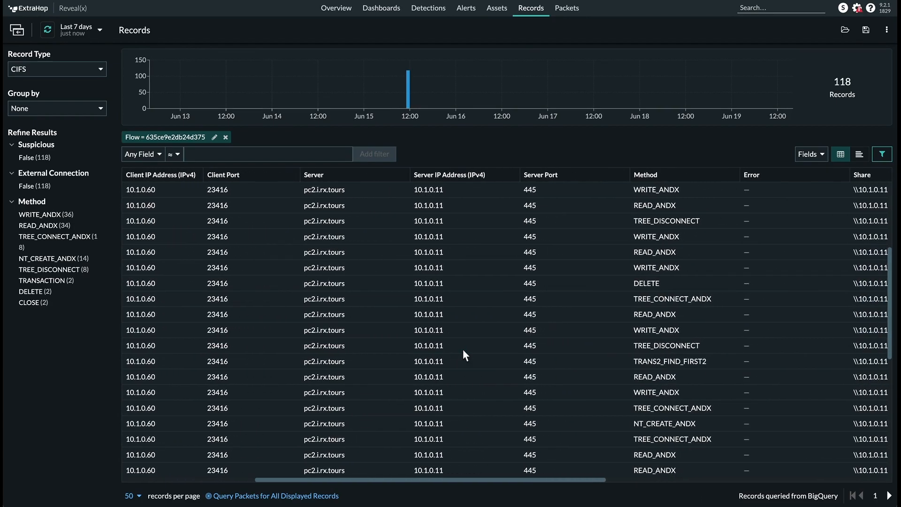
scroll(right, 3)
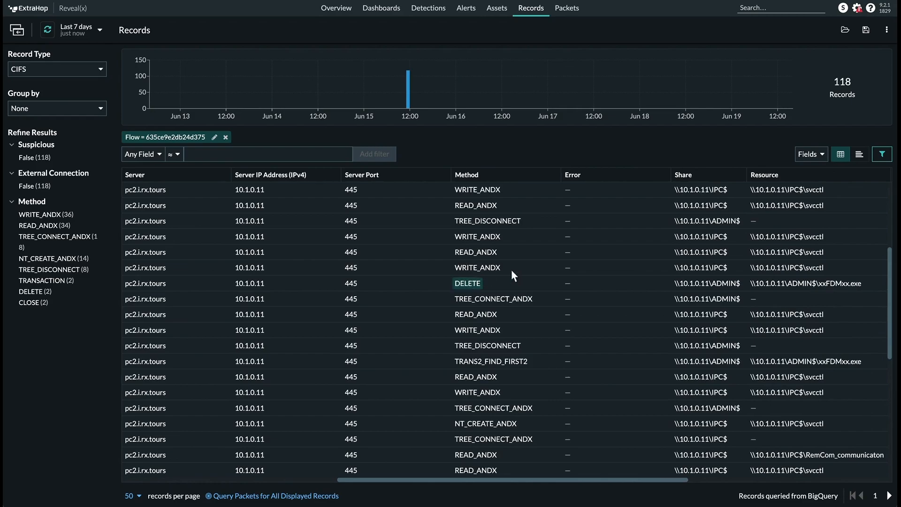
scroll(right, 3)
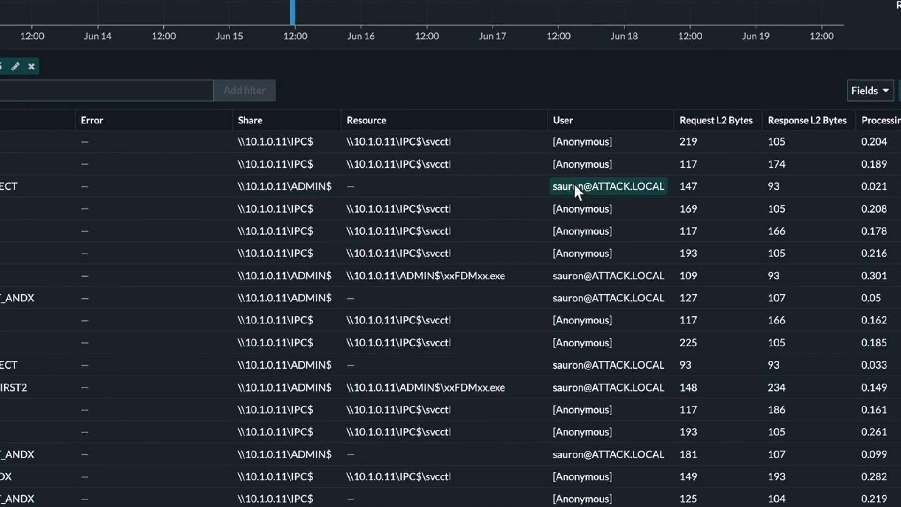
scroll(down, 3)
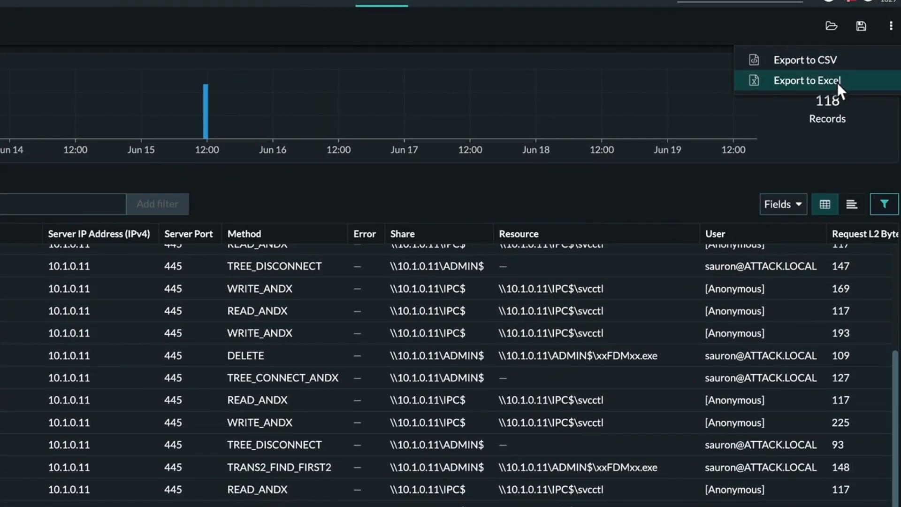
mouse_move(842, 84)
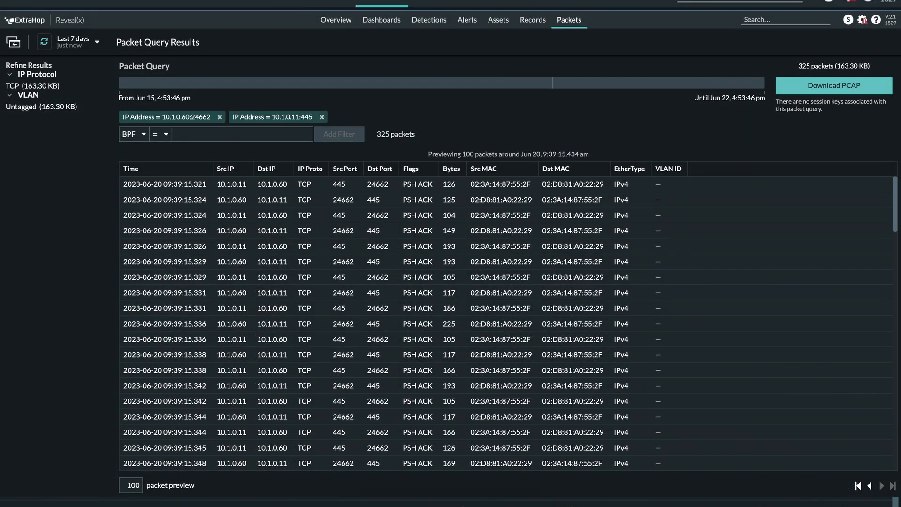
- Return to the filtered CIFS records and start a New Record Query save
click(533, 19)
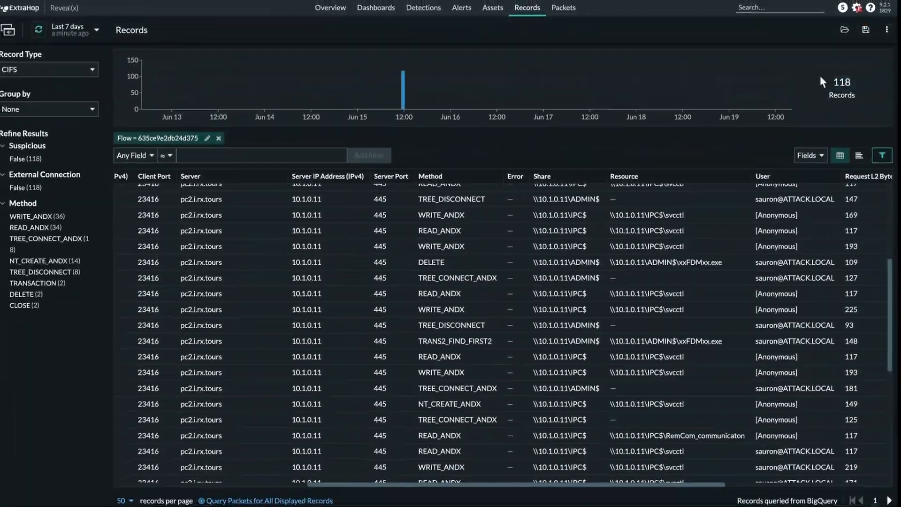
click(867, 30)
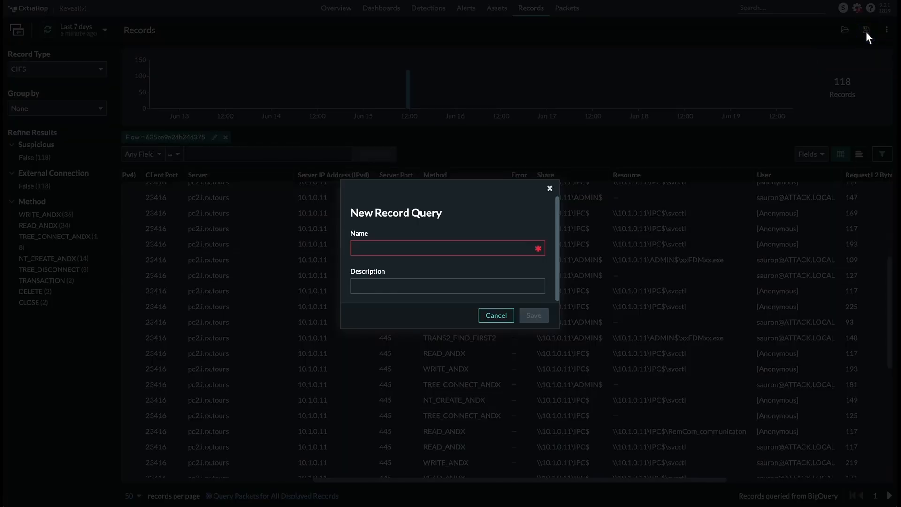